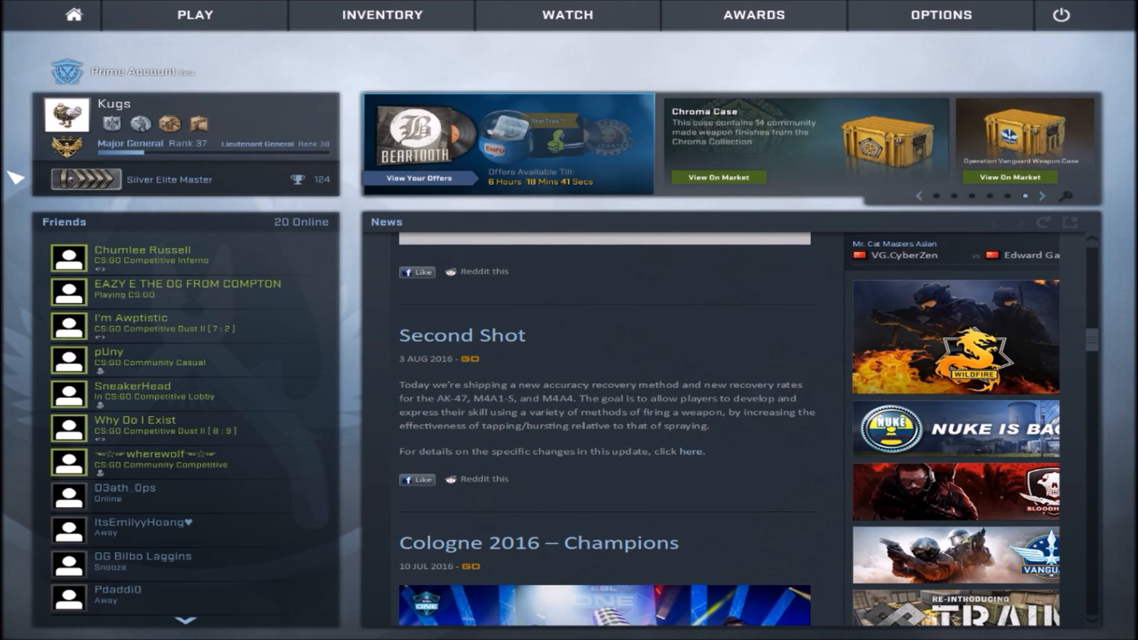
Check the video settings show Normal 4:3 at 1440x1080 fullscreen, then leave for the desktop.
click(940, 14)
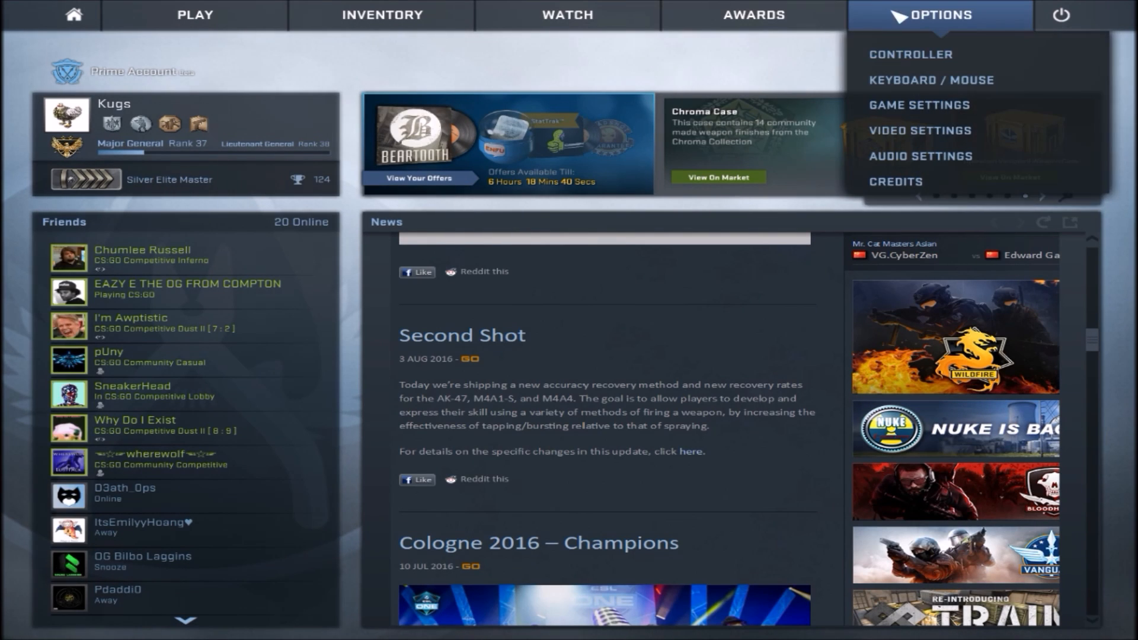
click(920, 130)
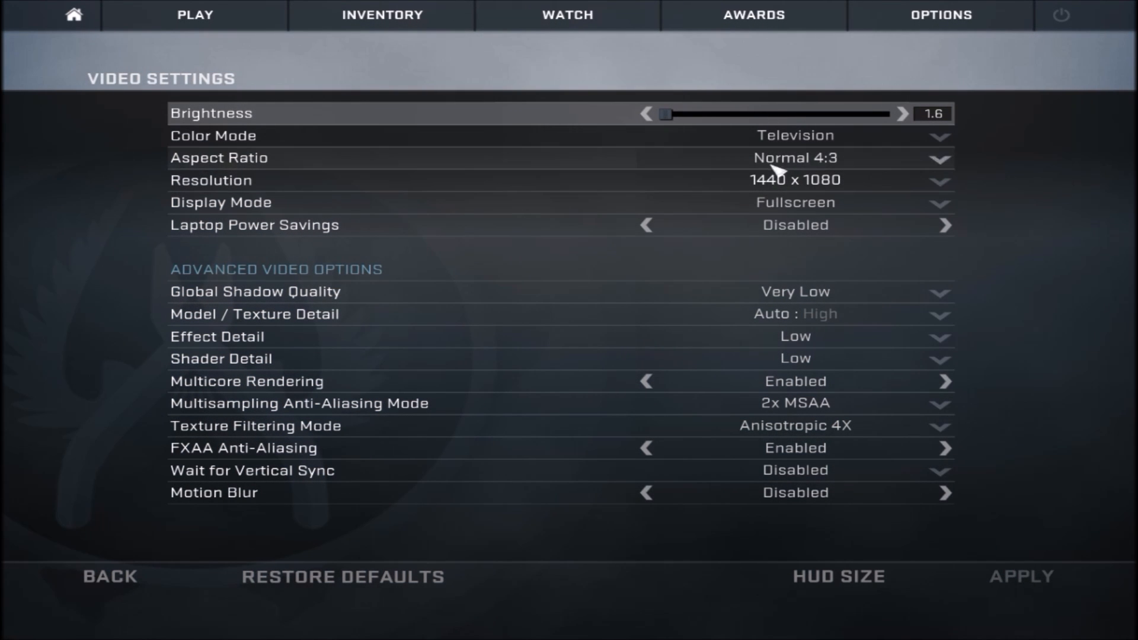
click(112, 577)
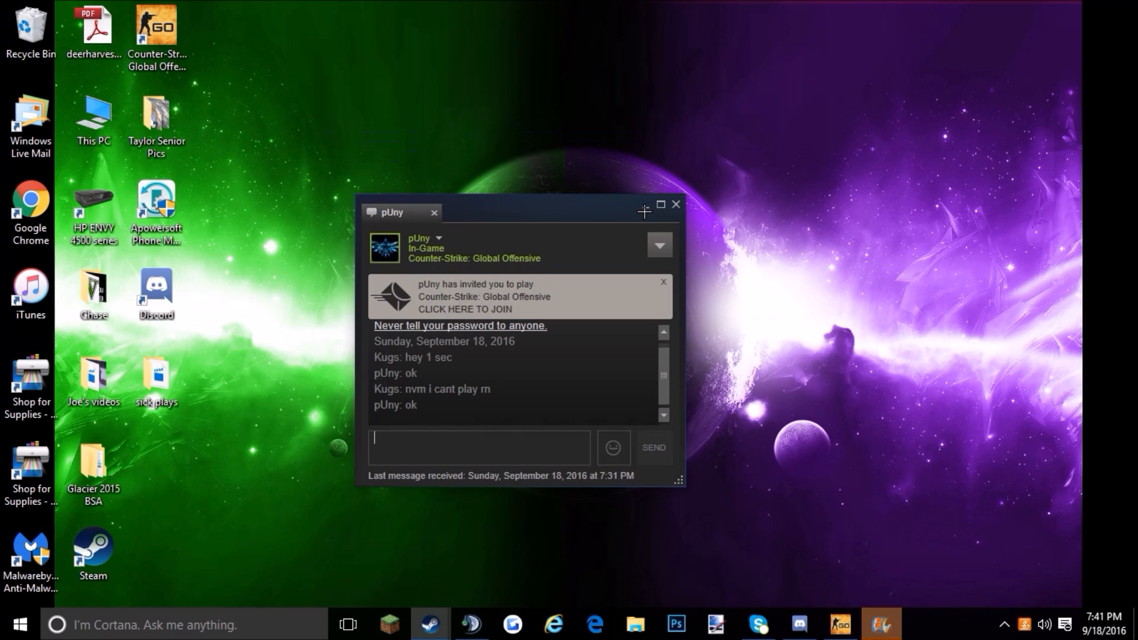
Launch the NVIDIA Control Panel from the desktop right-click menu.
right_click(825, 567)
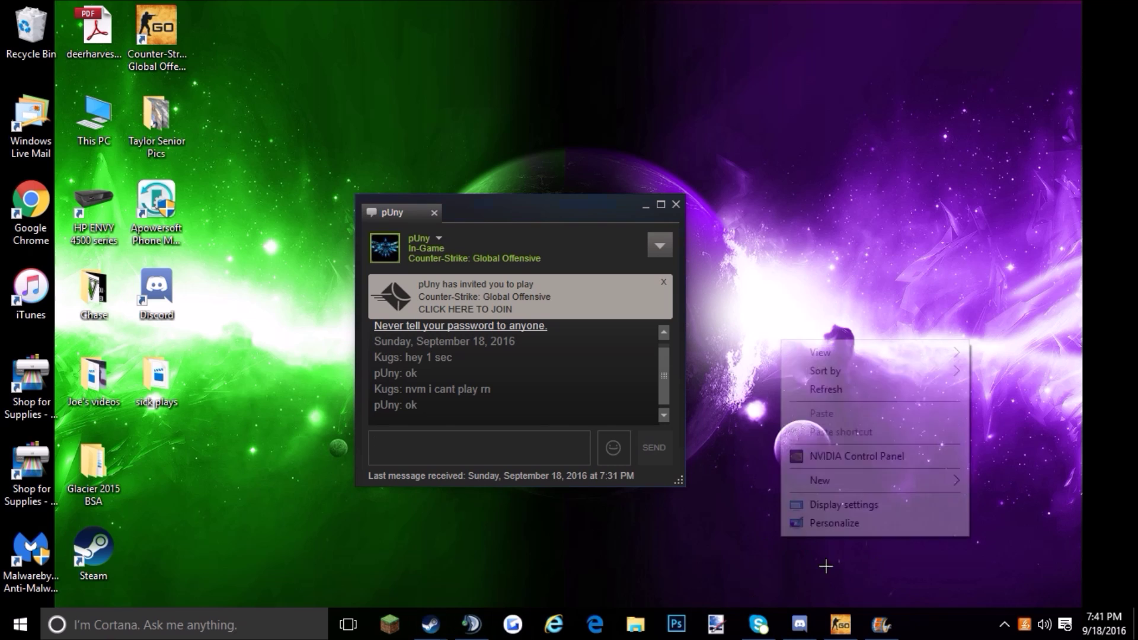
click(549, 490)
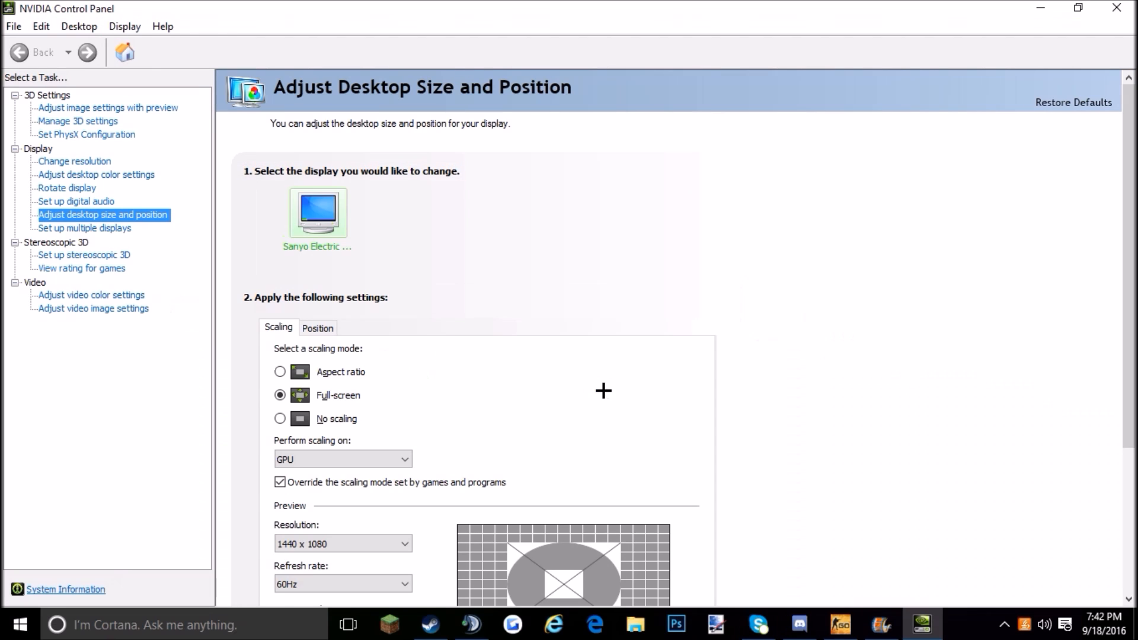
mouse_move(73, 160)
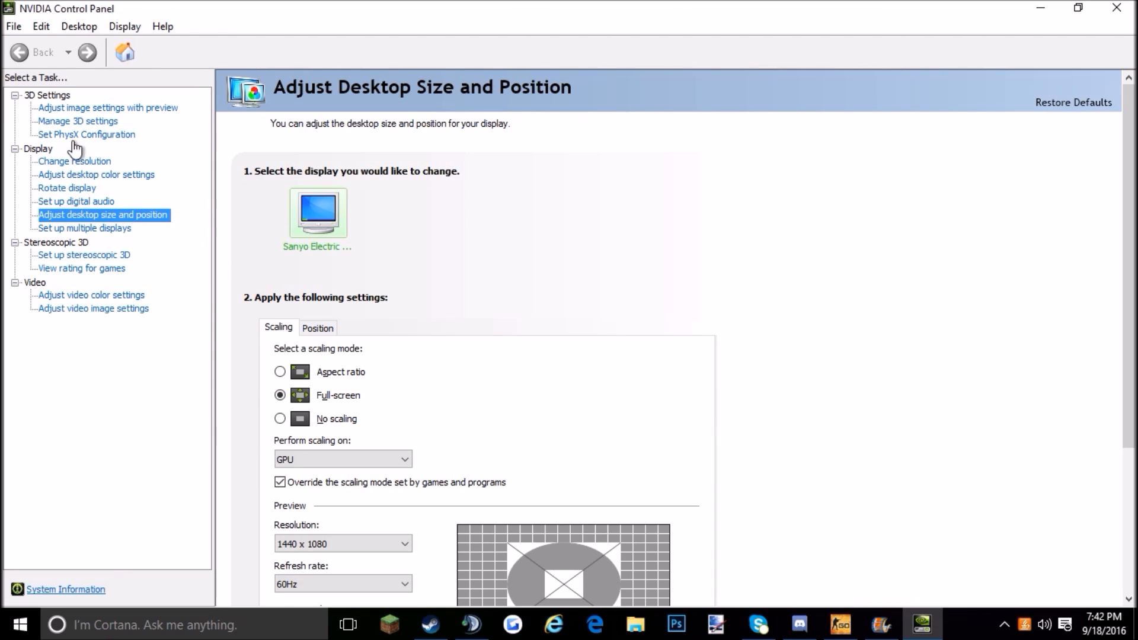
mouse_move(94, 218)
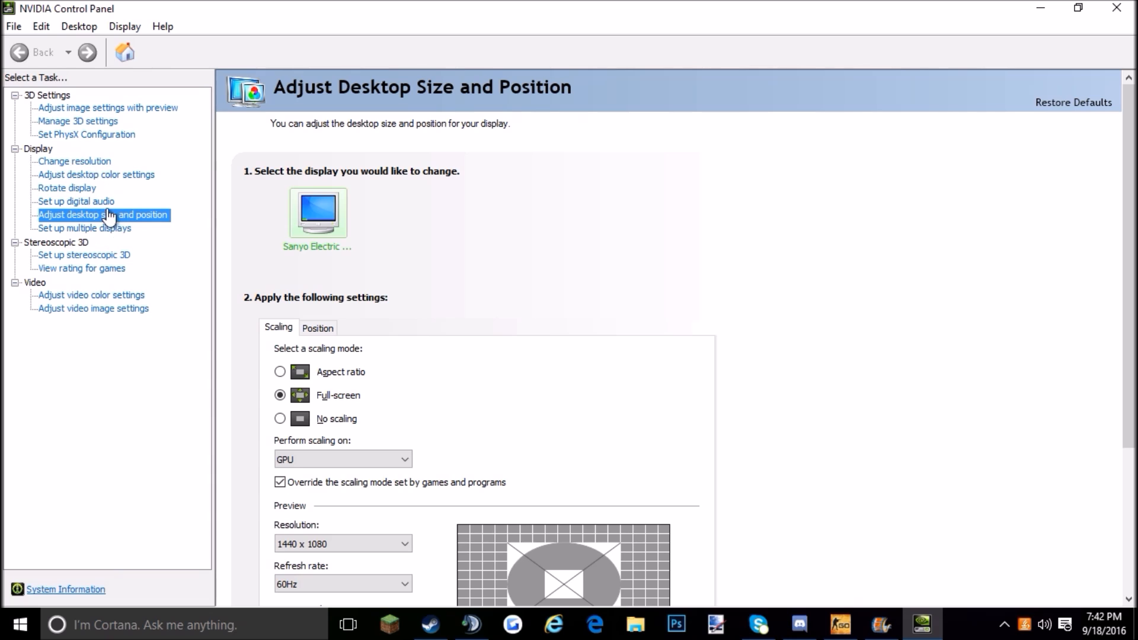
View the Change resolution page listing custom 1440x1080, then return to desktop size and position.
click(72, 161)
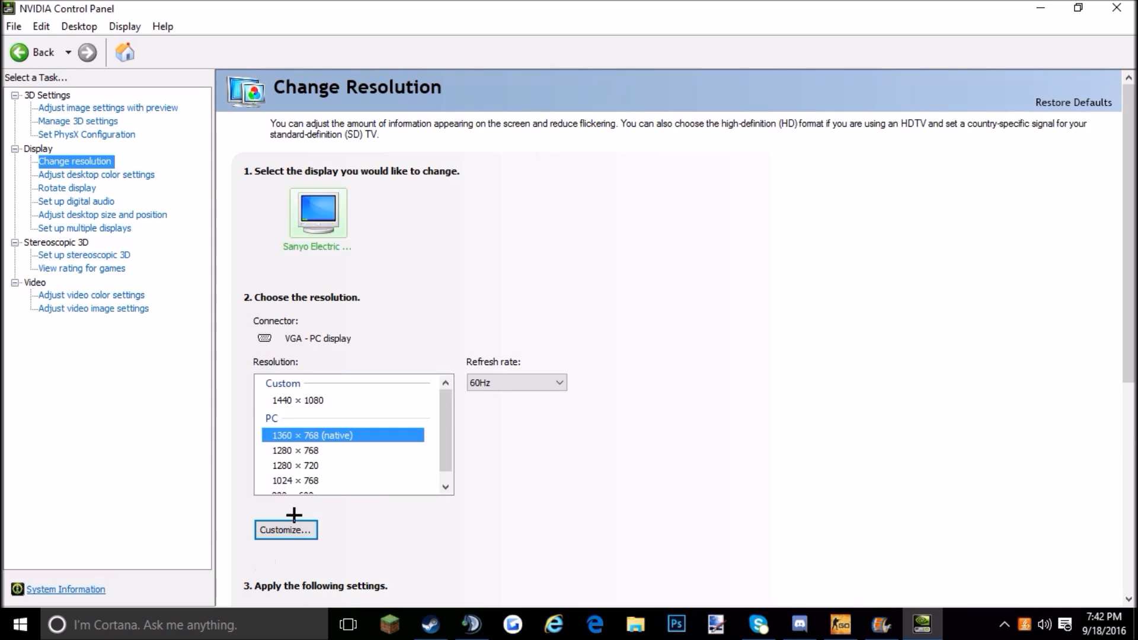
mouse_move(69, 224)
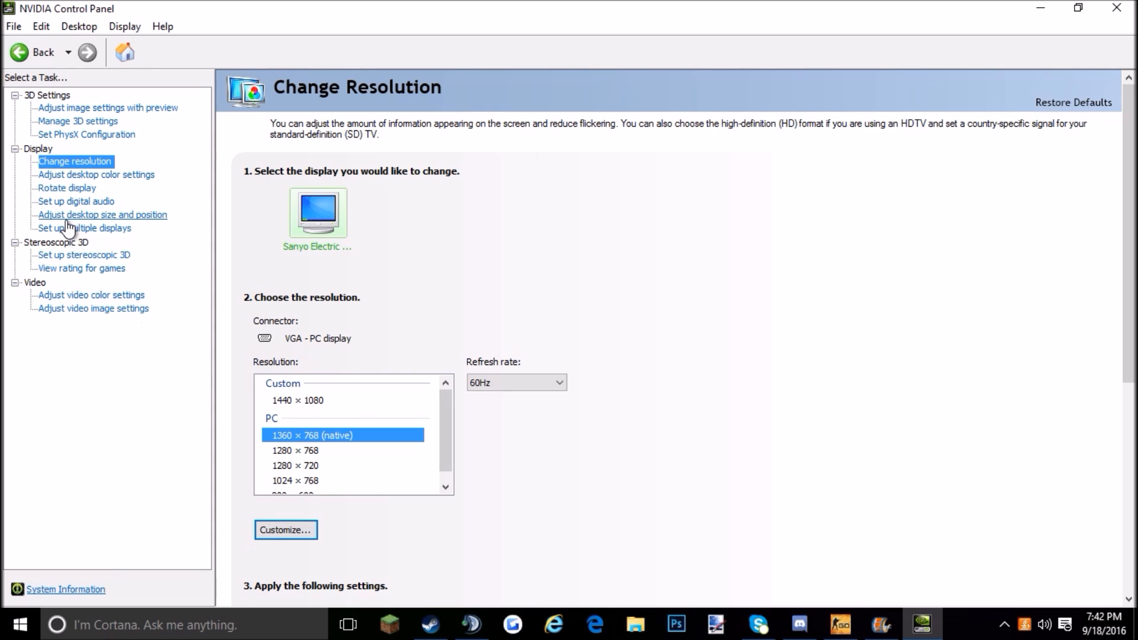
click(102, 214)
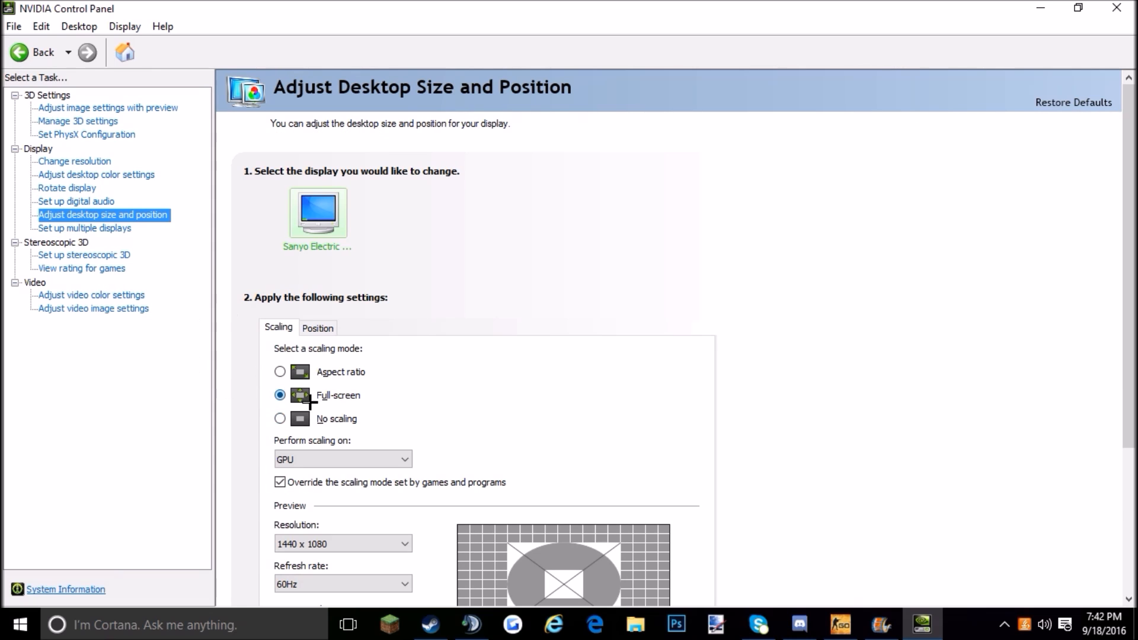
mouse_move(297, 396)
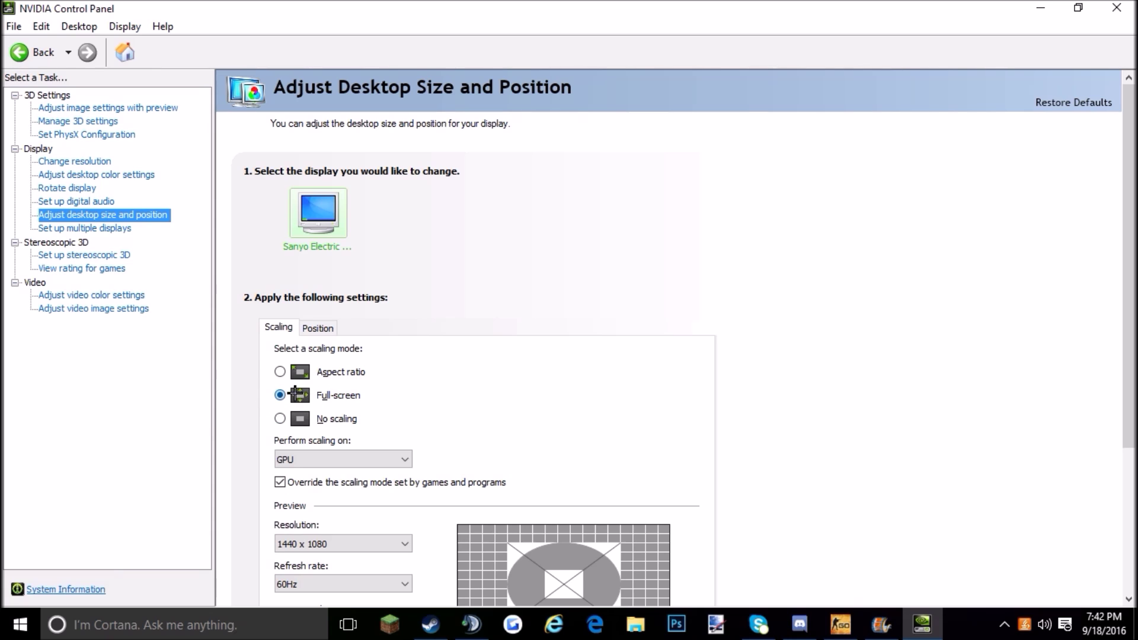
Select full-screen scaling on the GPU and override the scaling mode set by games.
click(279, 482)
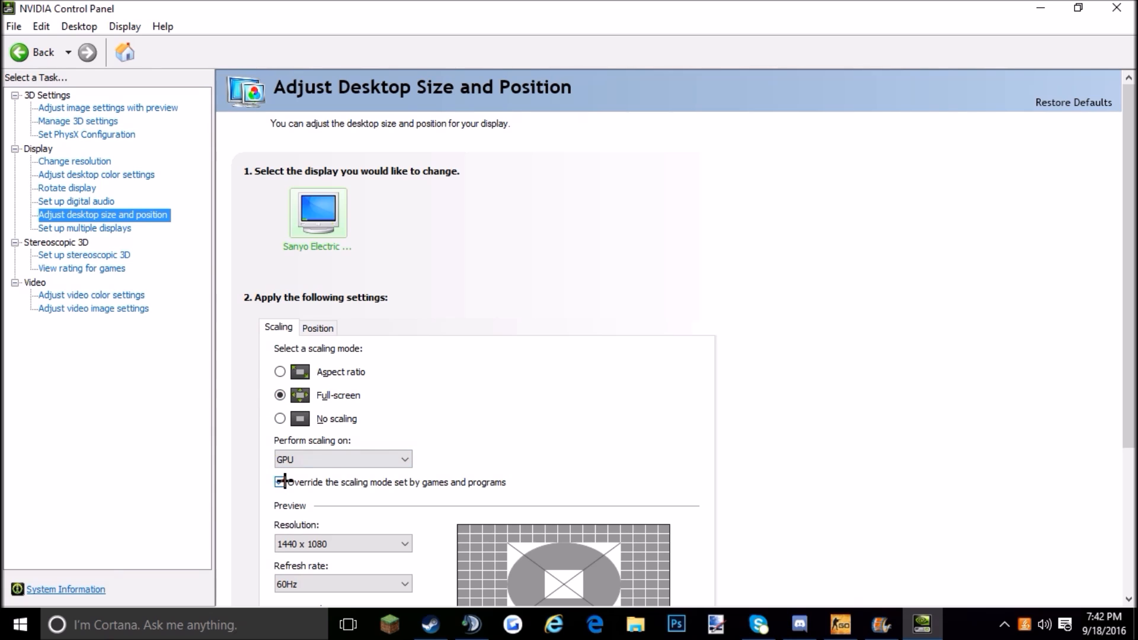
click(279, 482)
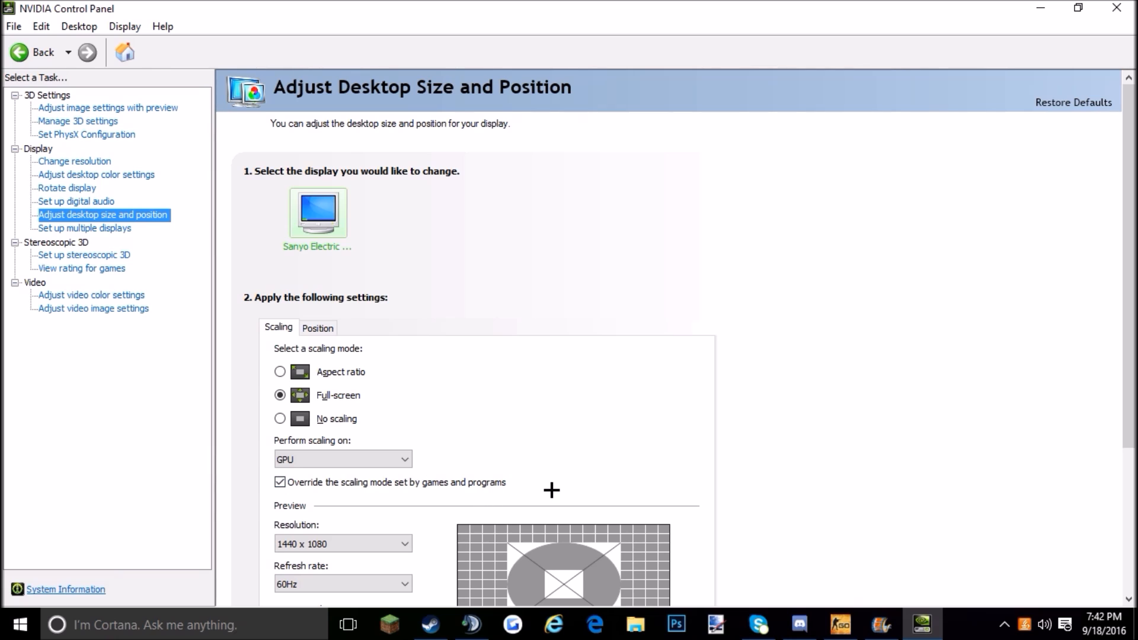
mouse_move(361, 473)
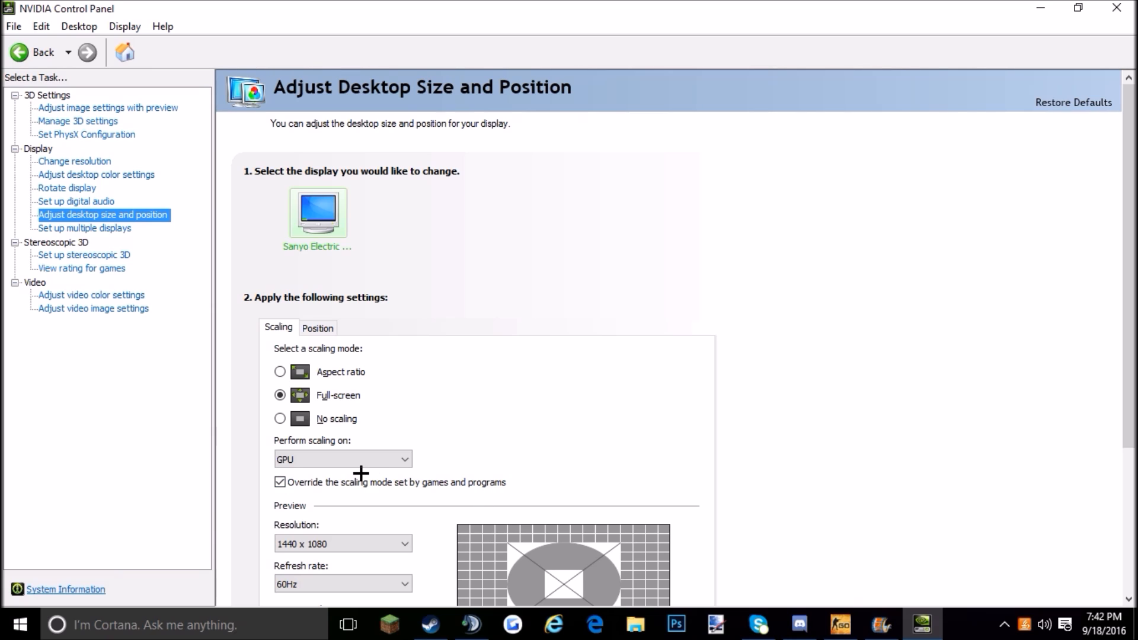